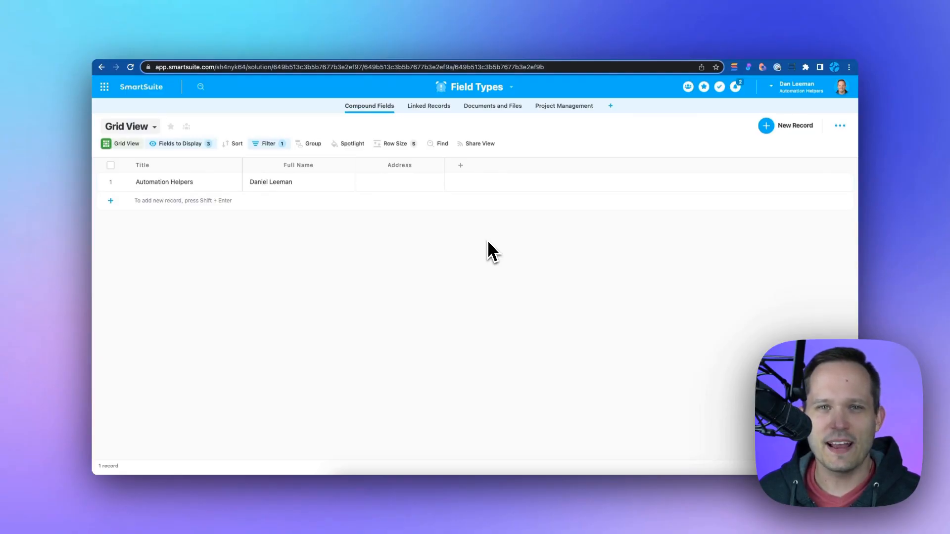
Step: Browse the addable field types, then edit the last-name part of the record's full name
{"action": "left_click", "coordinate": [460, 165]}
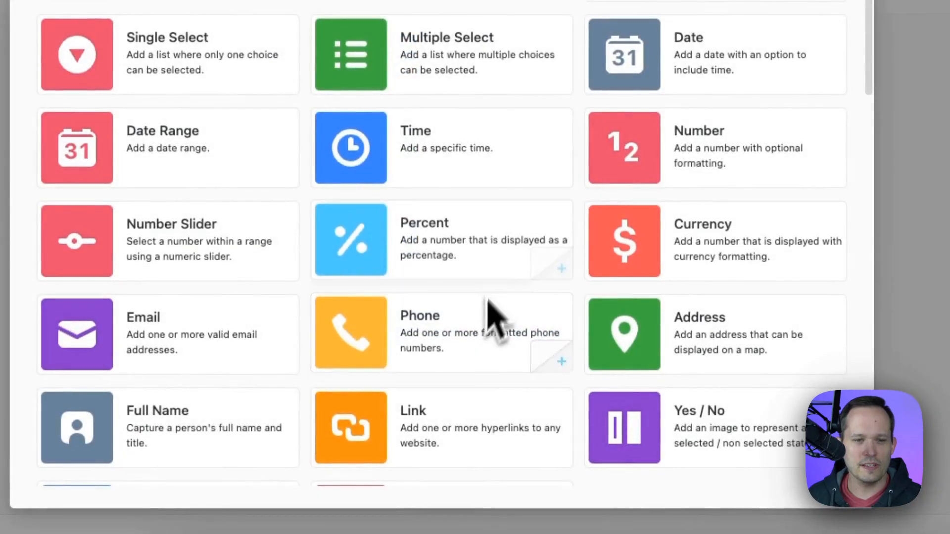
{"action": "scroll", "scroll_direction": "down", "scroll_amount": 3}
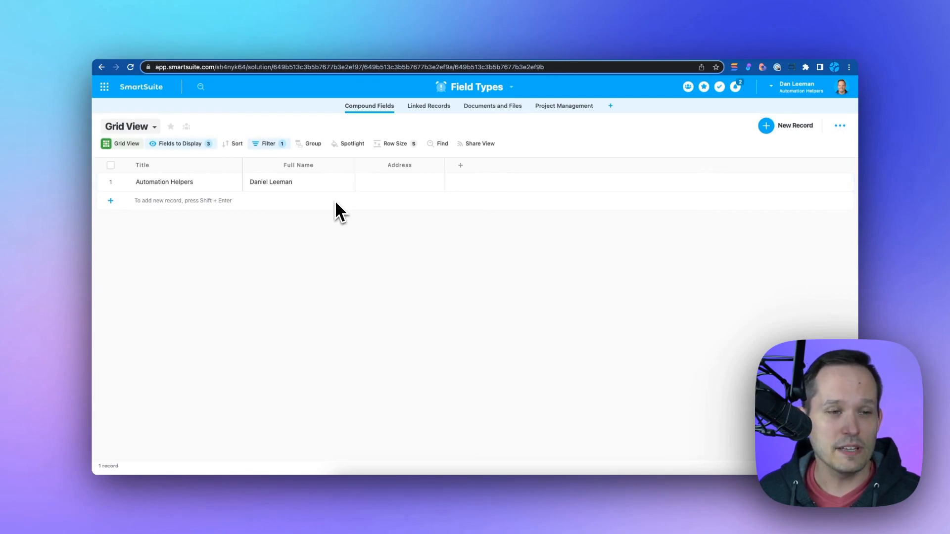
{"action": "left_click", "coordinate": [298, 182]}
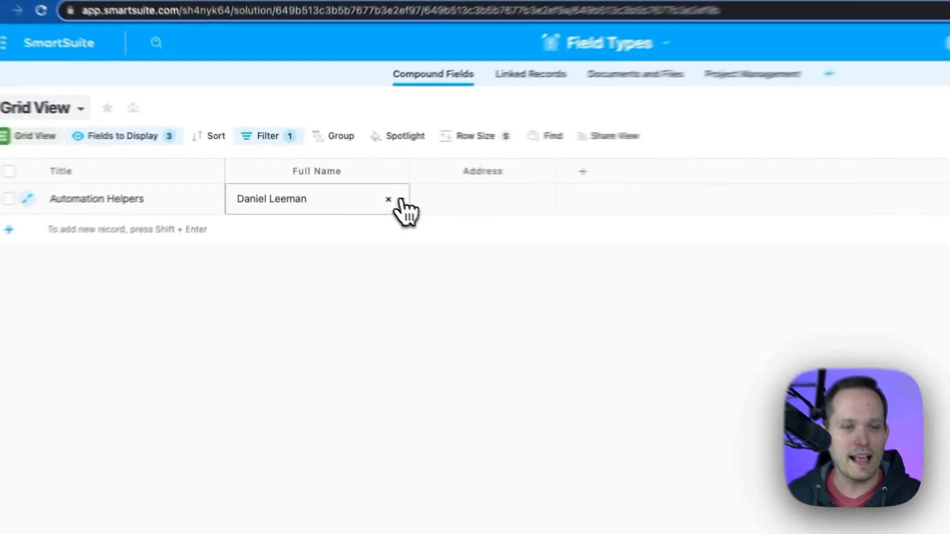
{"action": "left_click", "coordinate": [314, 199]}
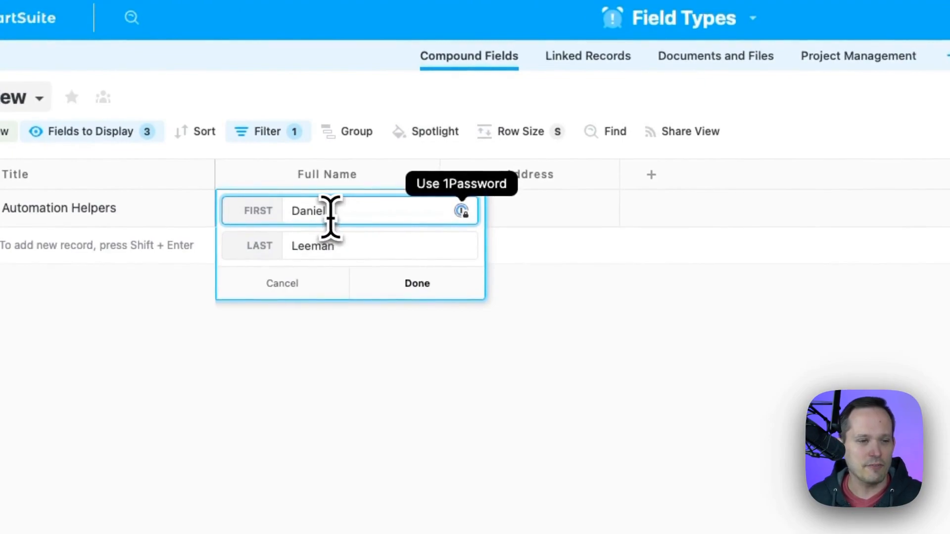
{"action": "left_click", "coordinate": [338, 245]}
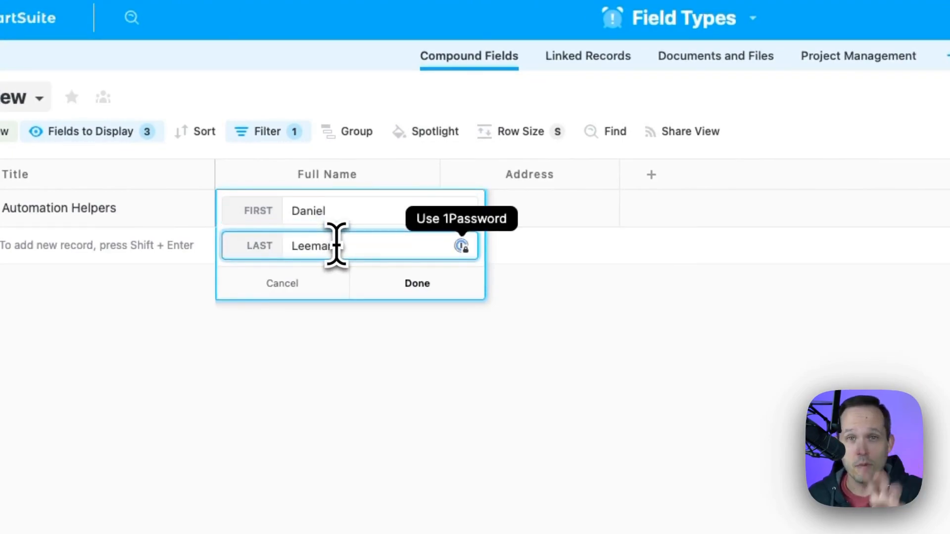
{"action": "left_click", "coordinate": [417, 284]}
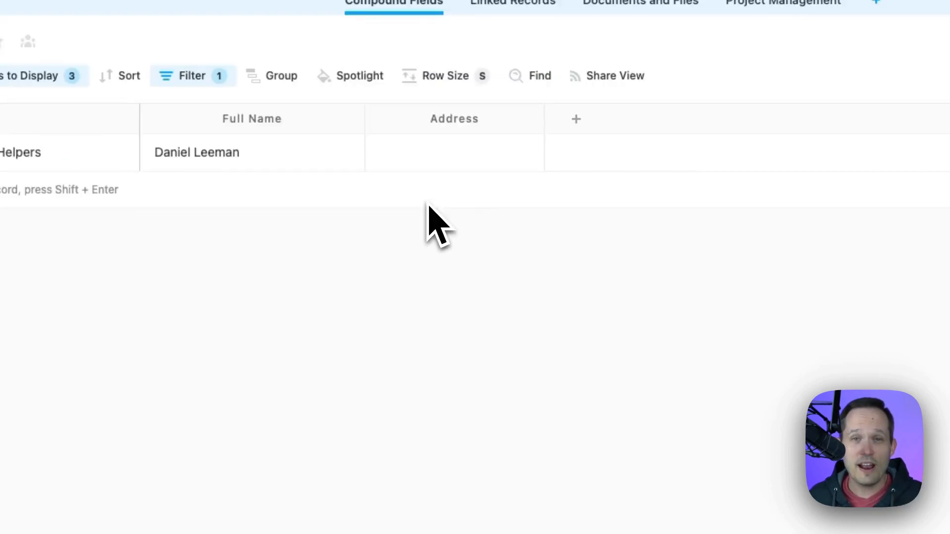
{"action": "left_click", "coordinate": [454, 152]}
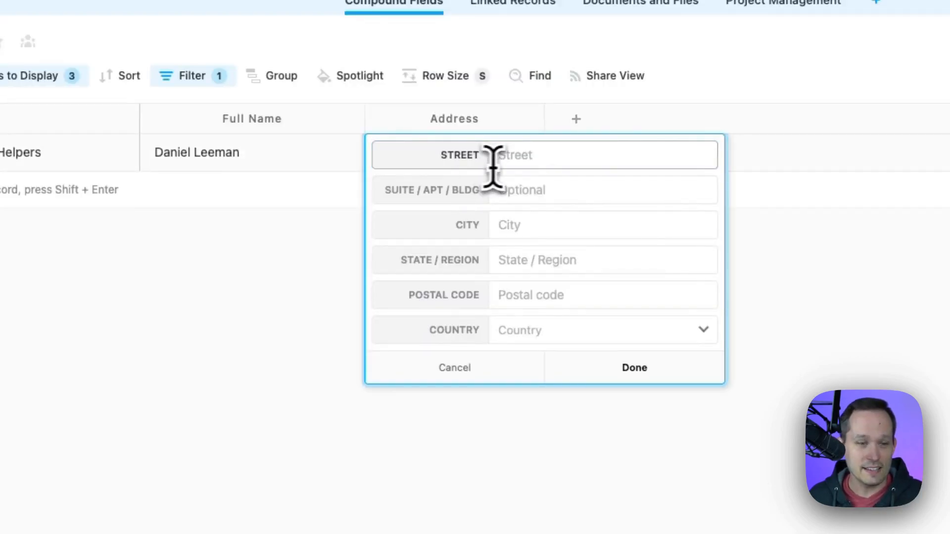
{"action": "type", "text": "101"}
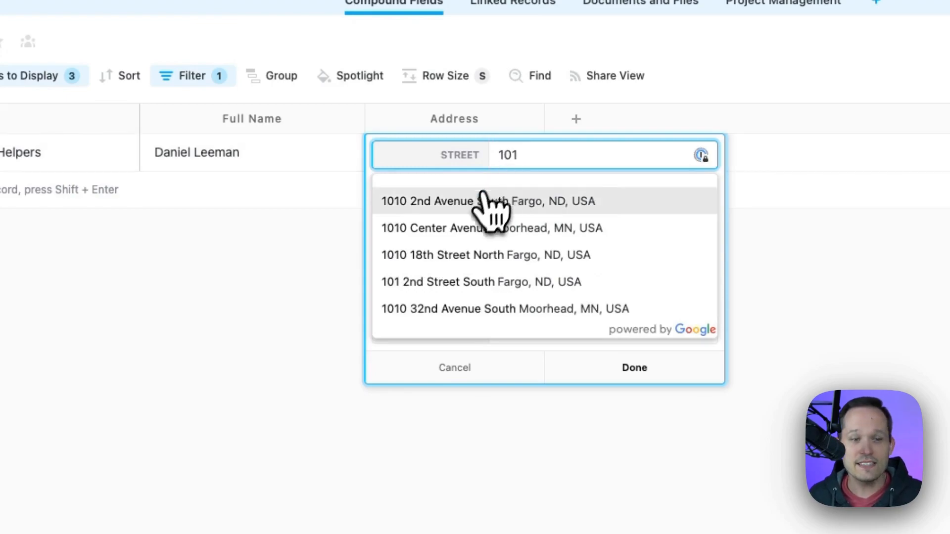
{"action": "left_click", "coordinate": [489, 201]}
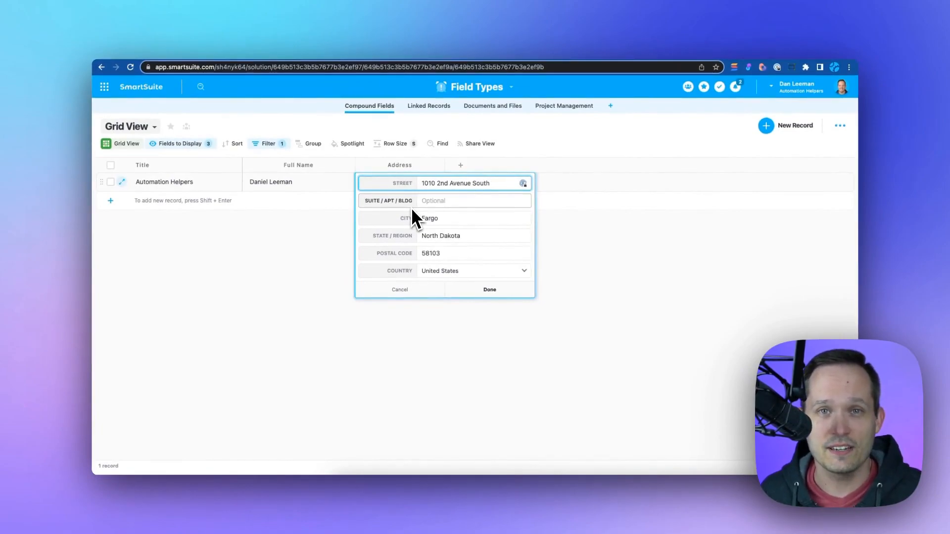
{"action": "left_click", "coordinate": [429, 105]}
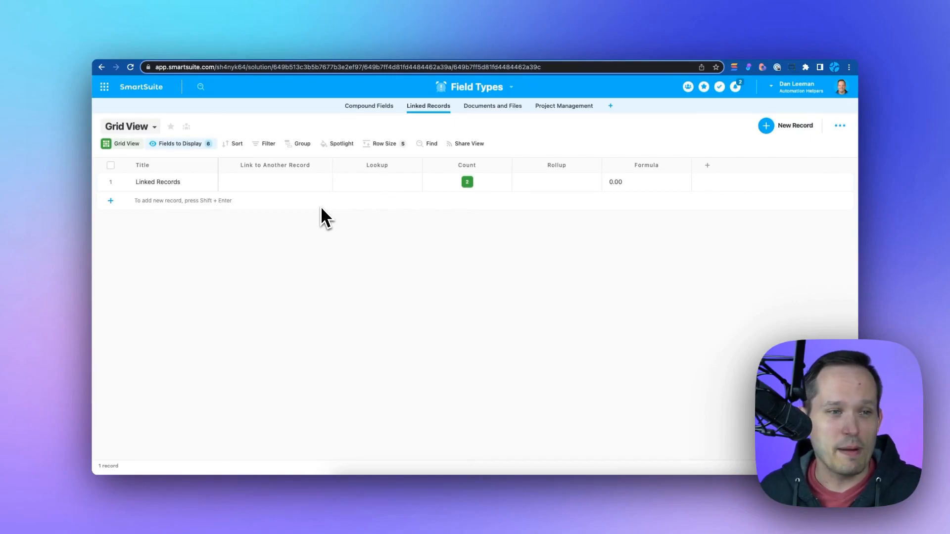
{"action": "left_click", "coordinate": [274, 182]}
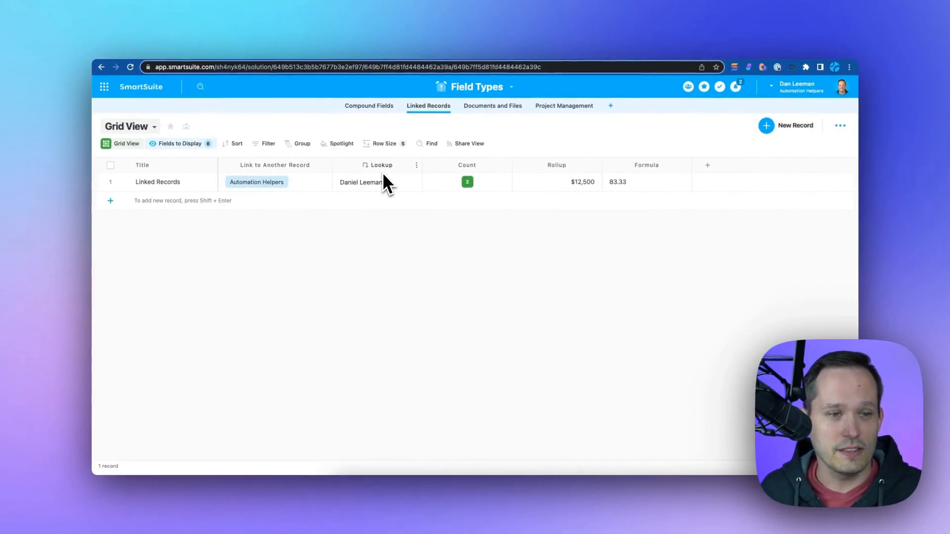
{"action": "left_click", "coordinate": [376, 182]}
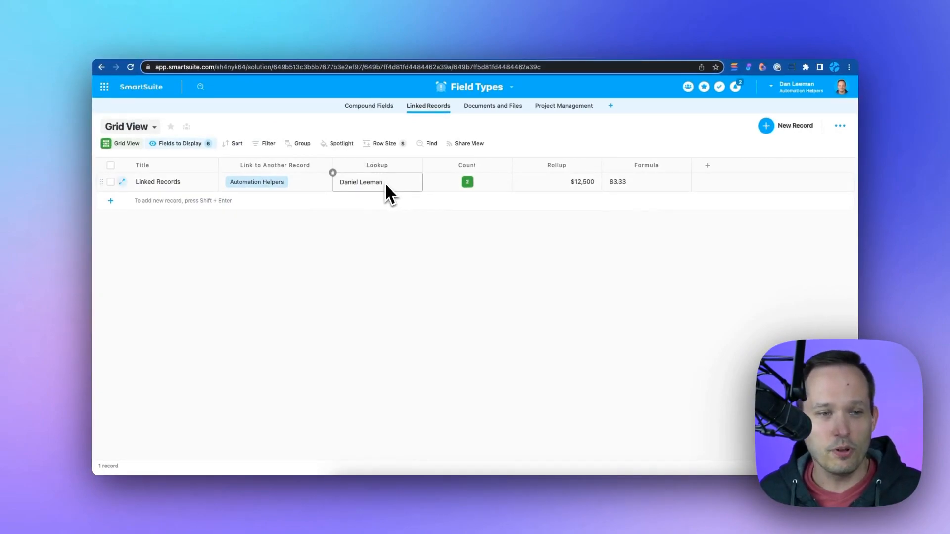
{"action": "mouse_move", "coordinate": [357, 192]}
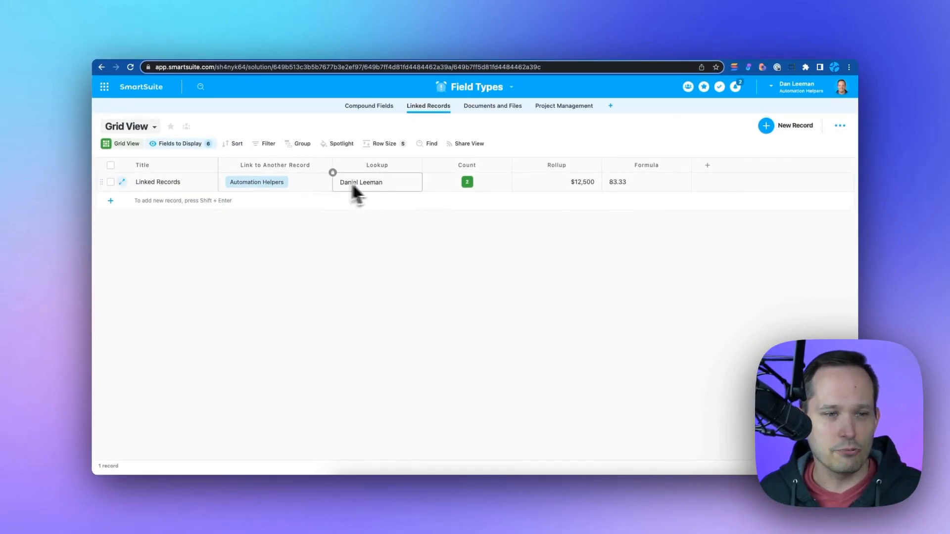
{"action": "mouse_move", "coordinate": [383, 197]}
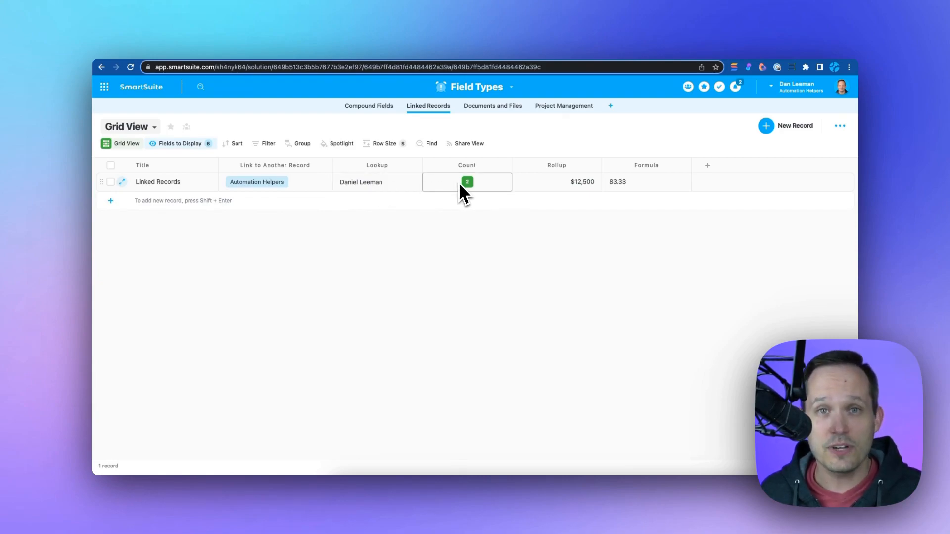
{"action": "mouse_move", "coordinate": [469, 194]}
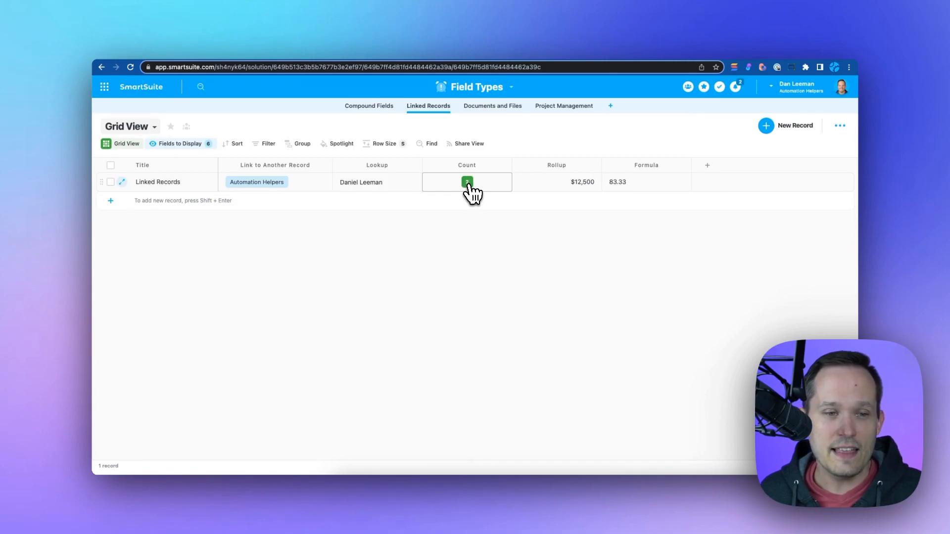
{"action": "left_click", "coordinate": [466, 182]}
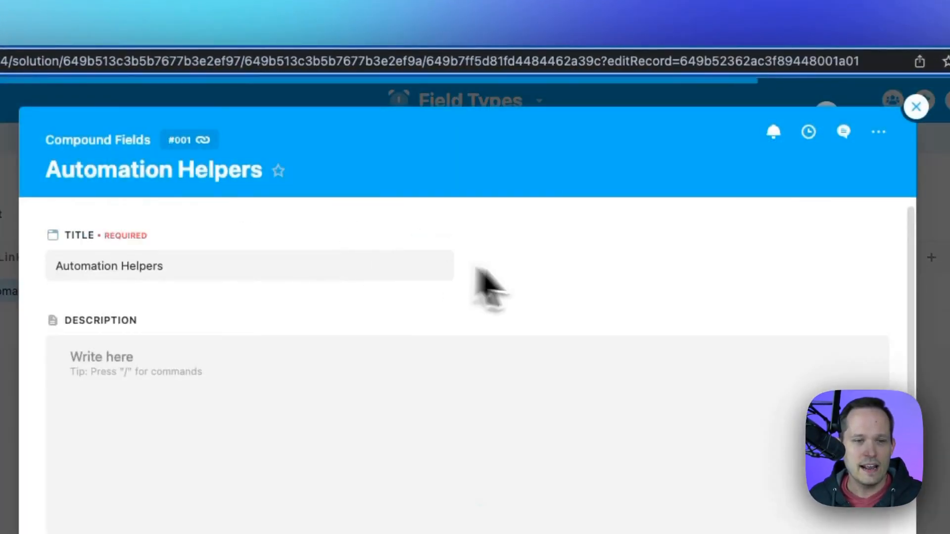
{"action": "left_click", "coordinate": [916, 107]}
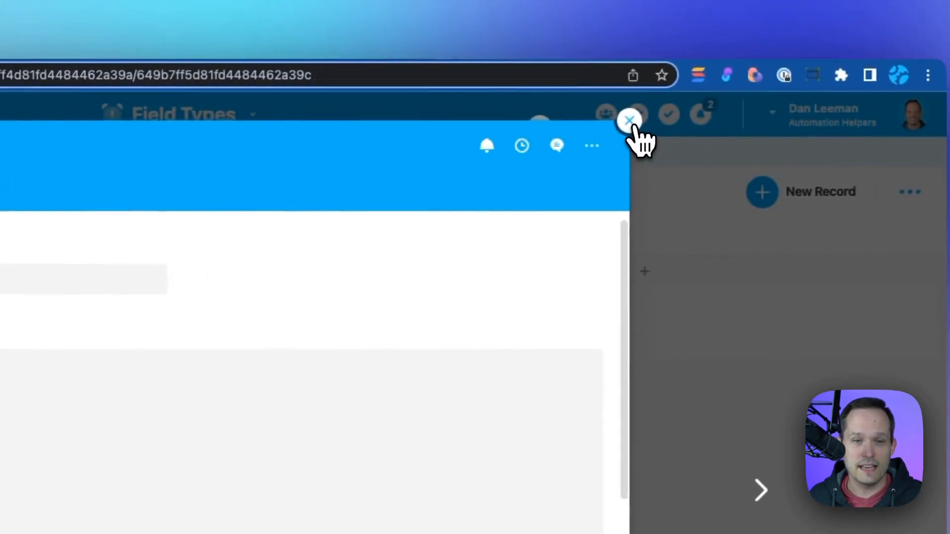
{"action": "left_click", "coordinate": [629, 118]}
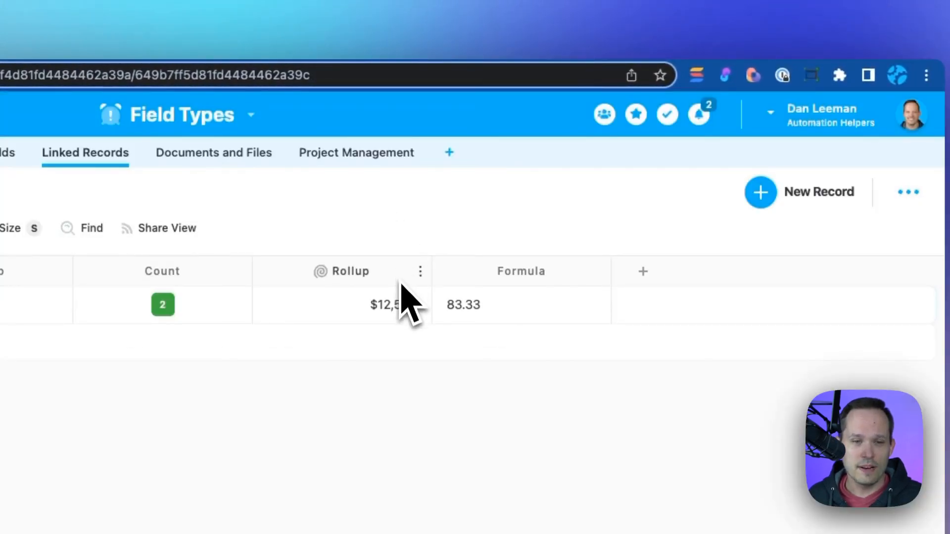
Step: Review the Rollup options and the Formula settings (Rollup divided by Rate) unchanged, then go to Documents and Files
{"action": "left_click", "coordinate": [419, 271]}
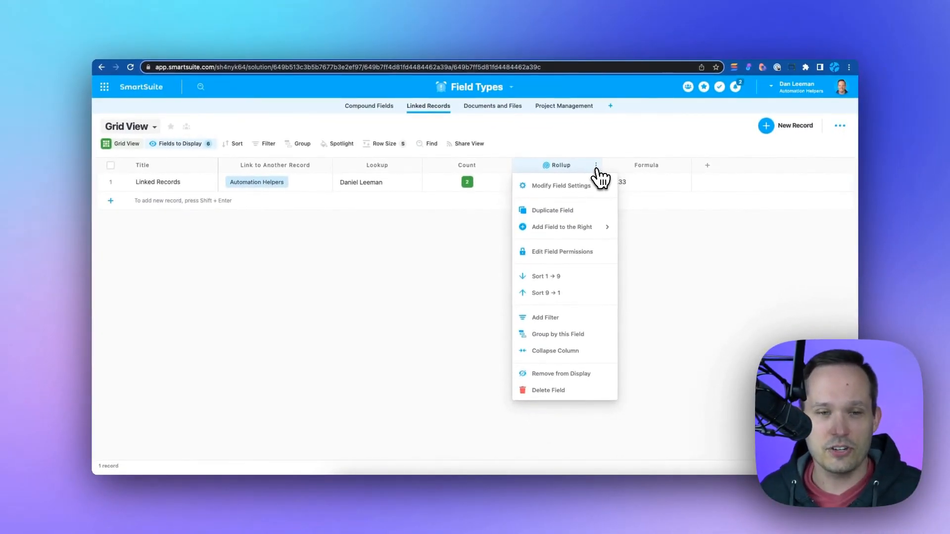
{"action": "left_click", "coordinate": [561, 185]}
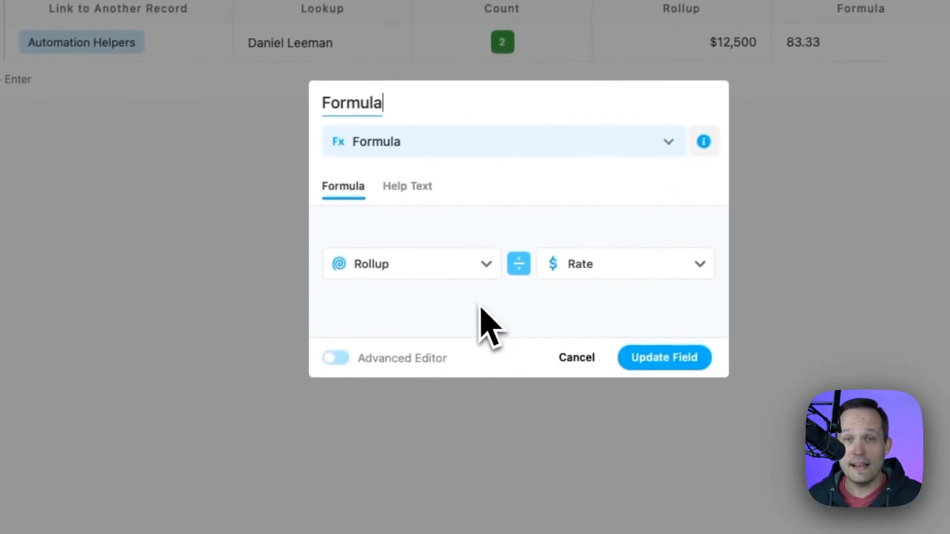
{"action": "mouse_move", "coordinate": [336, 357]}
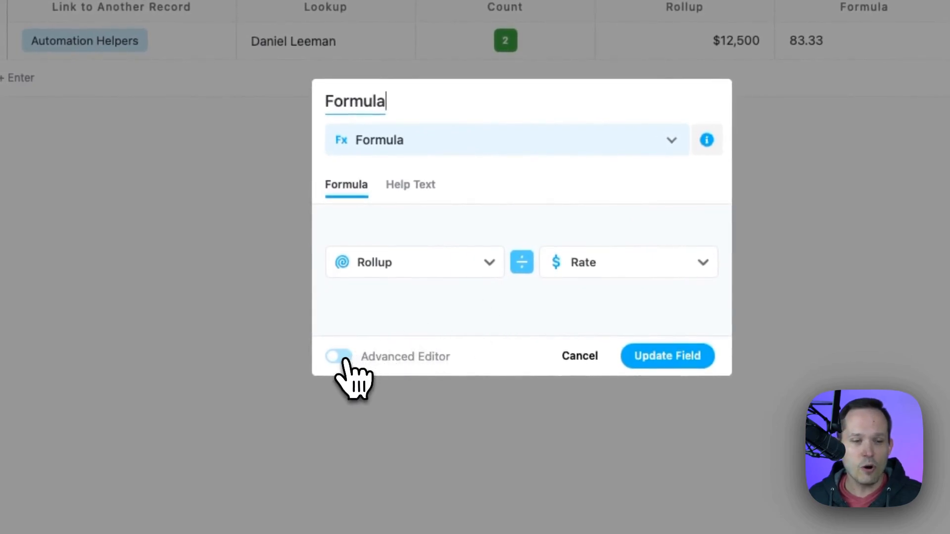
{"action": "left_click", "coordinate": [338, 356]}
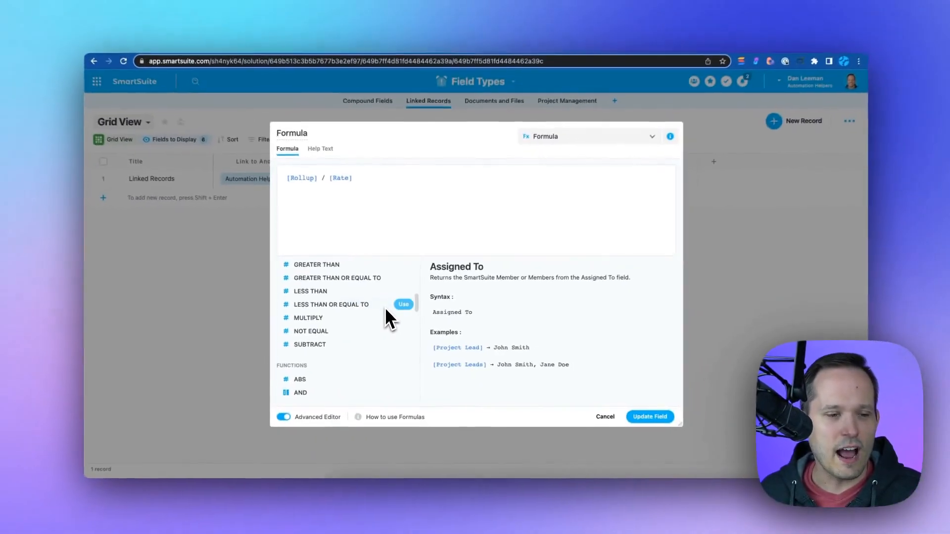
{"action": "scroll", "scroll_direction": "down", "scroll_amount": 3}
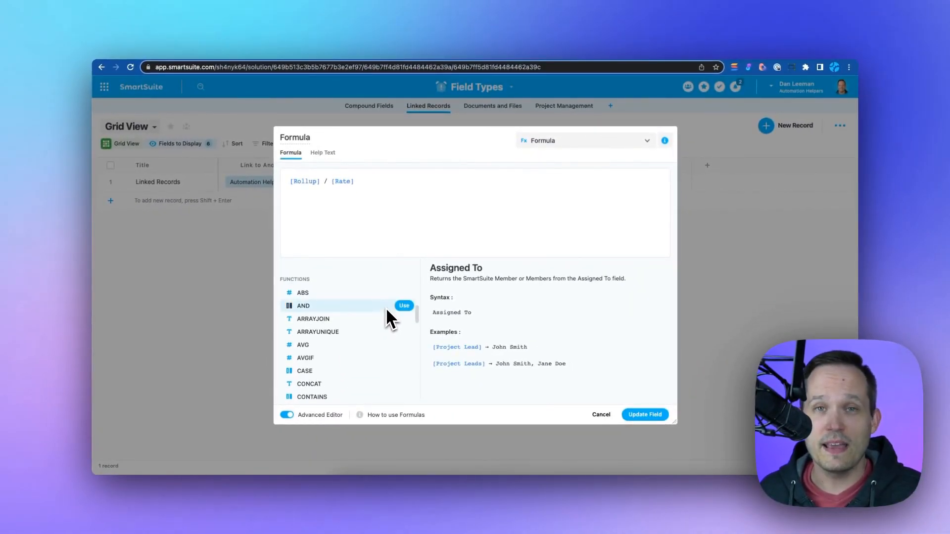
{"action": "left_click", "coordinate": [492, 106]}
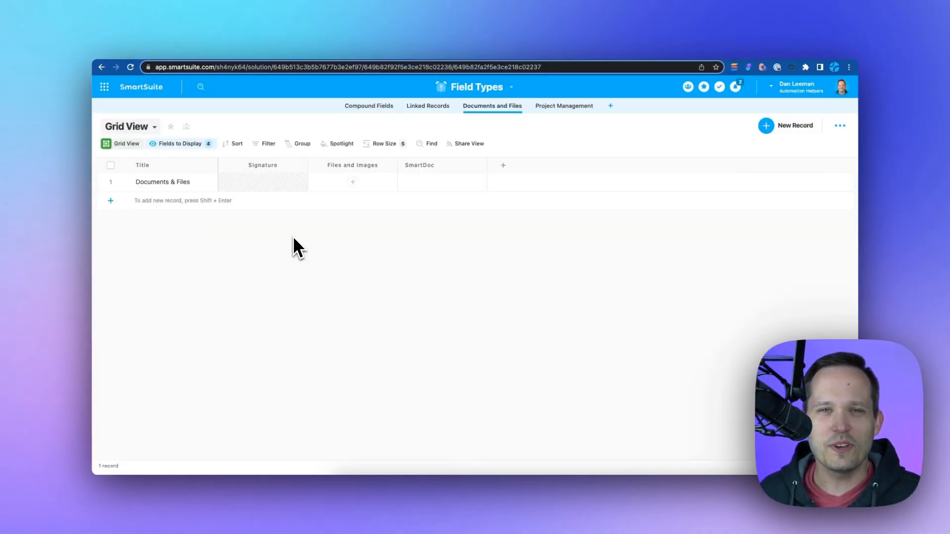
Step: Draw and save a handwritten signature, leaving the Files and Images uploader closed without files
{"action": "left_click", "coordinate": [263, 182]}
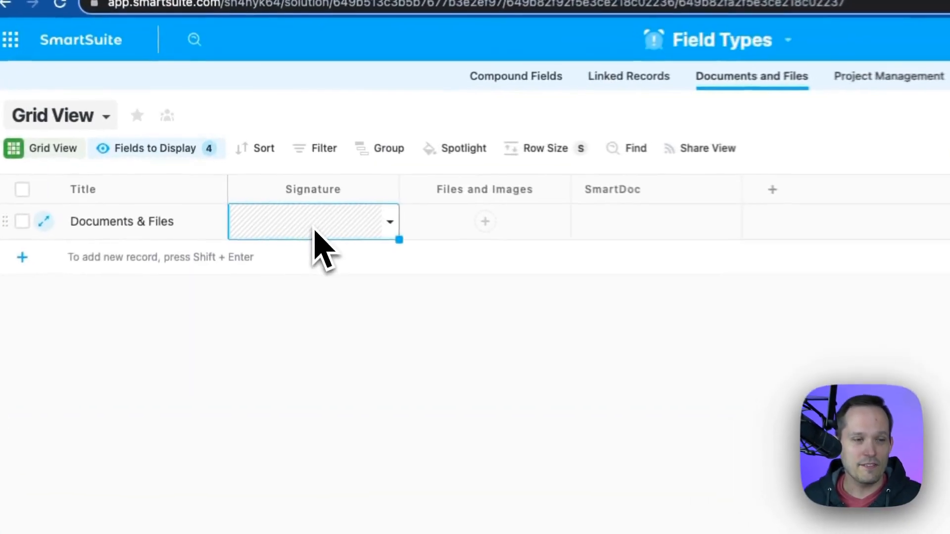
{"action": "left_click", "coordinate": [313, 221]}
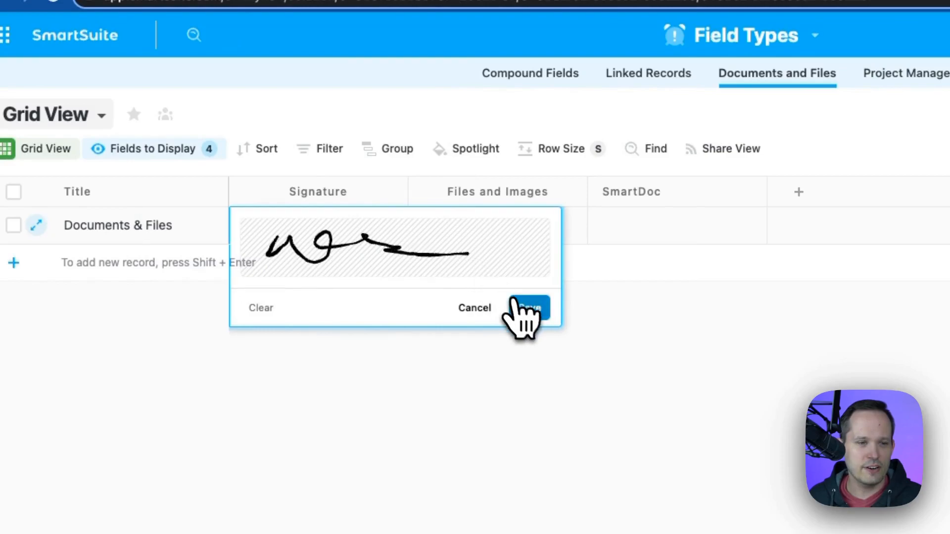
{"action": "left_click", "coordinate": [528, 308]}
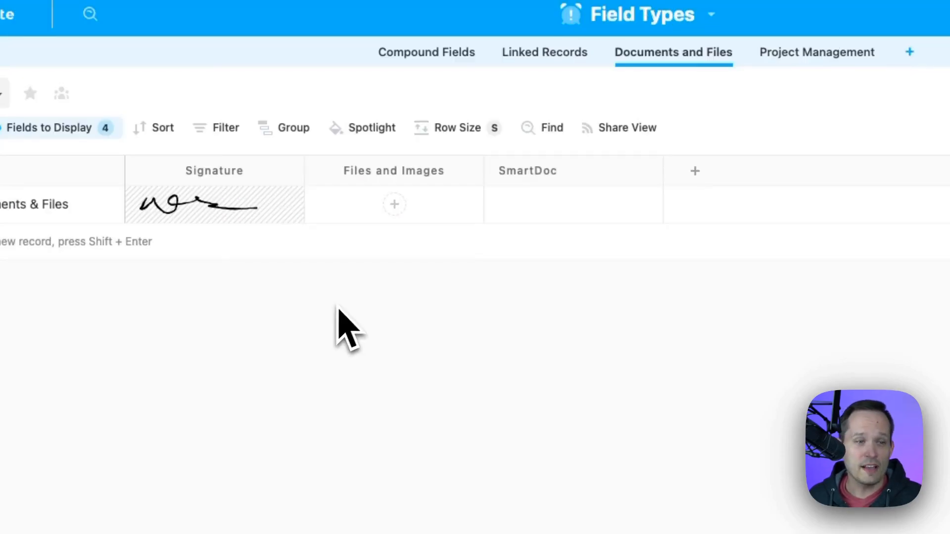
{"action": "left_click", "coordinate": [394, 204]}
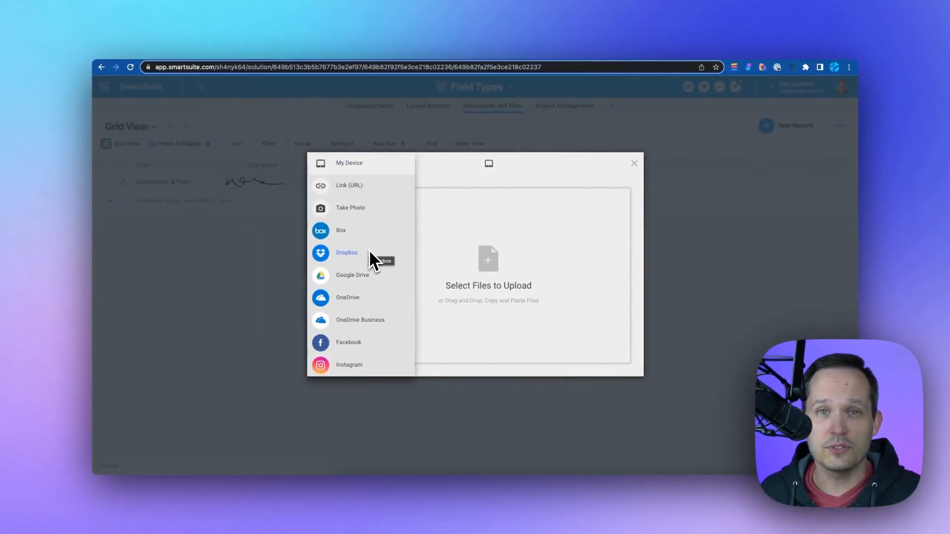
{"action": "left_click", "coordinate": [633, 163]}
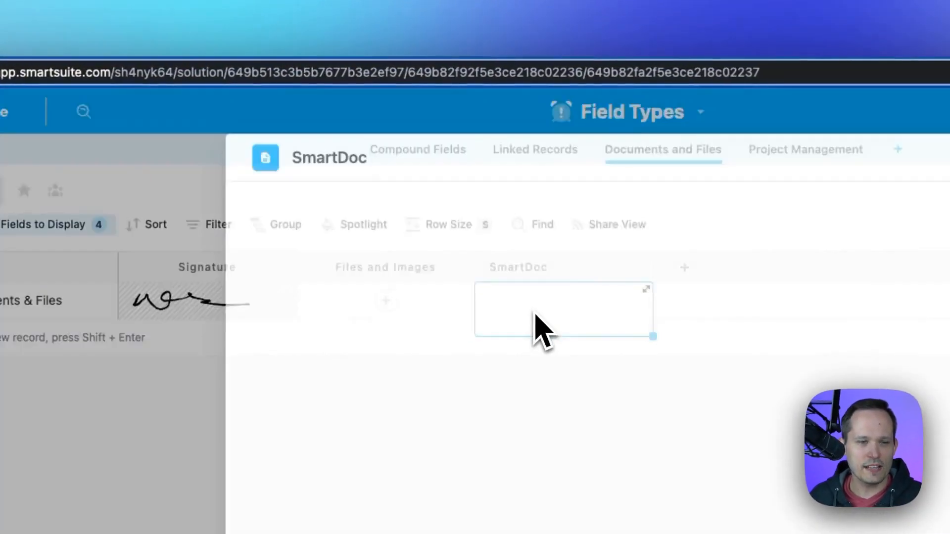
Step: Fill the SmartDoc with a /check checklist item, an @ member mention and a # record link
{"action": "left_click", "coordinate": [563, 309]}
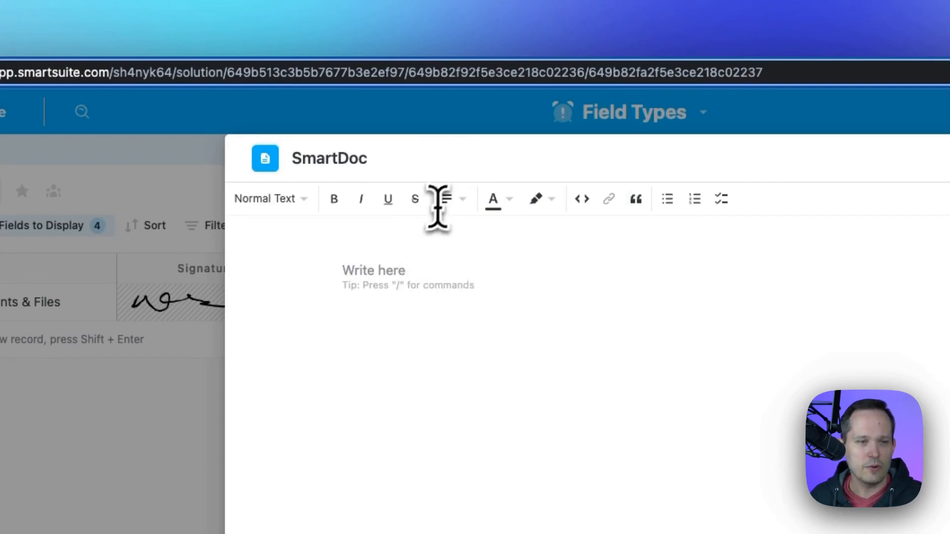
{"action": "type", "text": "/chec"}
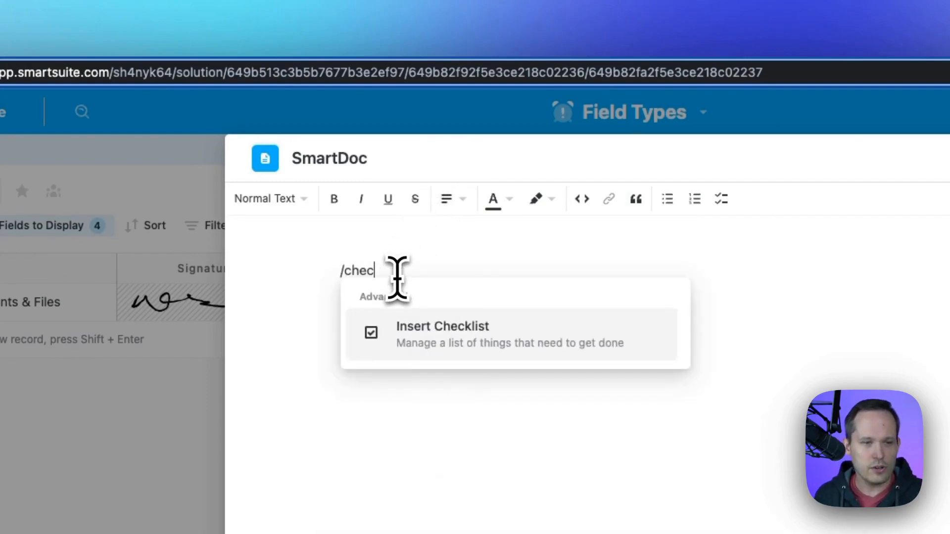
{"action": "left_click", "coordinate": [442, 334]}
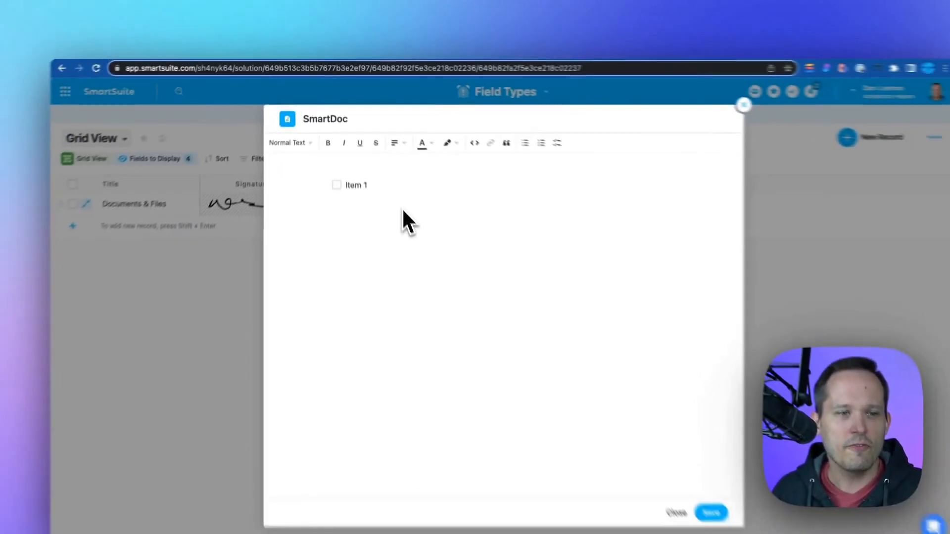
{"action": "left_click", "coordinate": [363, 180]}
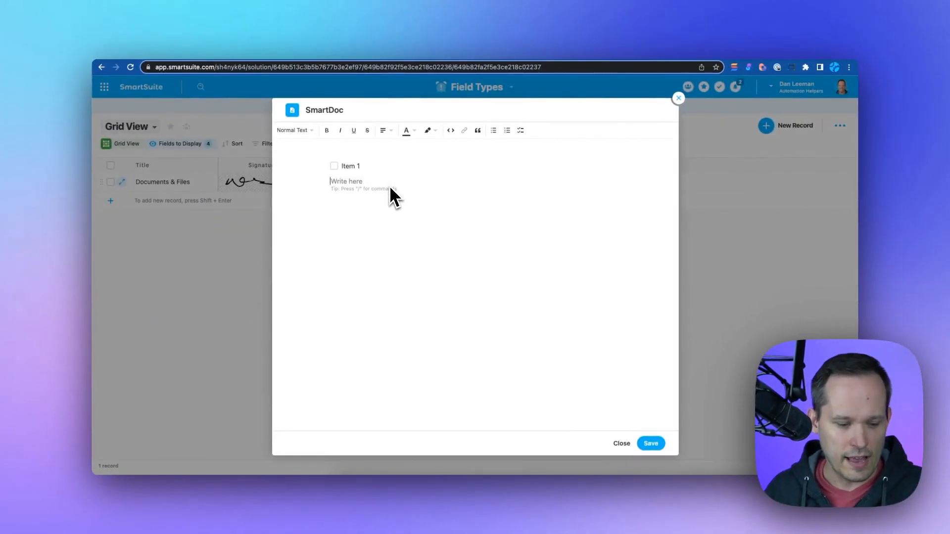
{"action": "type", "text": "@"}
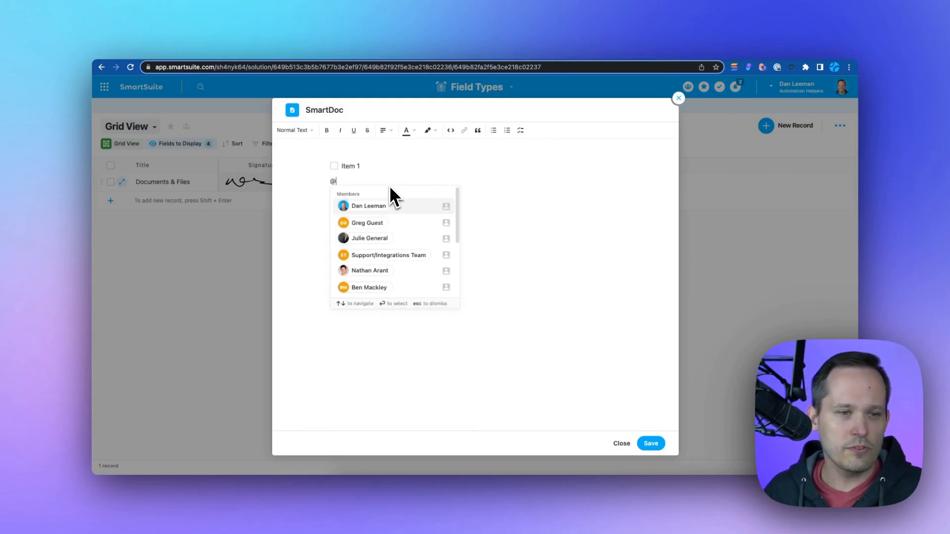
{"action": "left_click", "coordinate": [369, 238]}
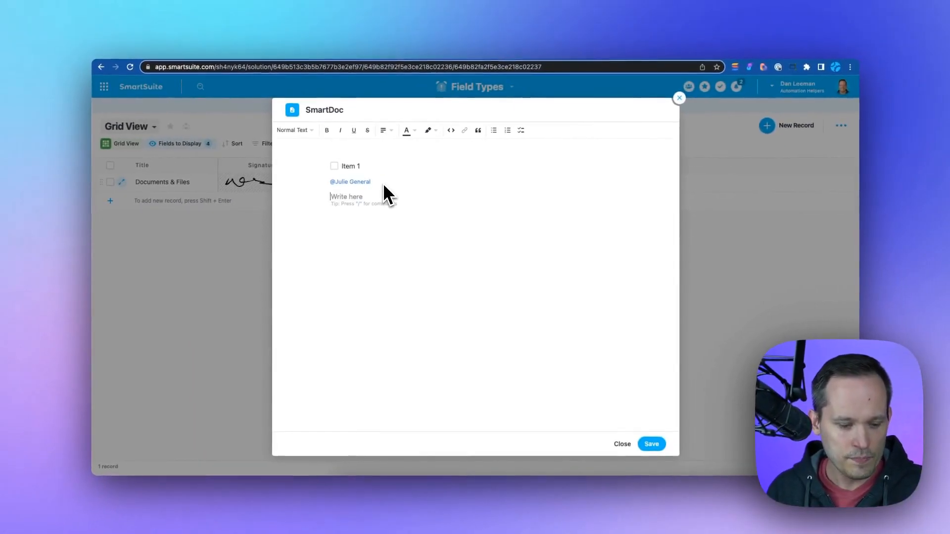
{"action": "type", "text": "#"}
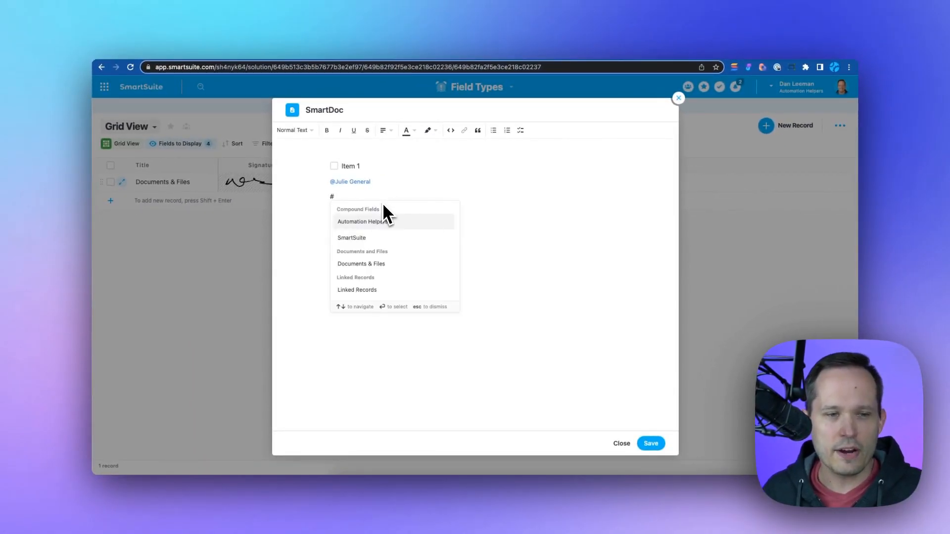
{"action": "left_click", "coordinate": [360, 221]}
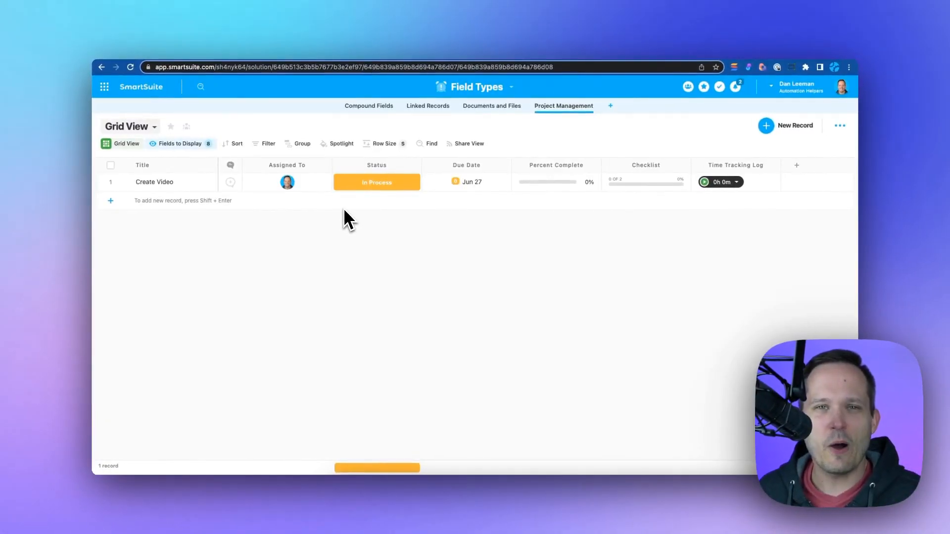
Step: From the Create Video assignee cell, show My Work listing today's open assignments
{"action": "left_click", "coordinate": [287, 182]}
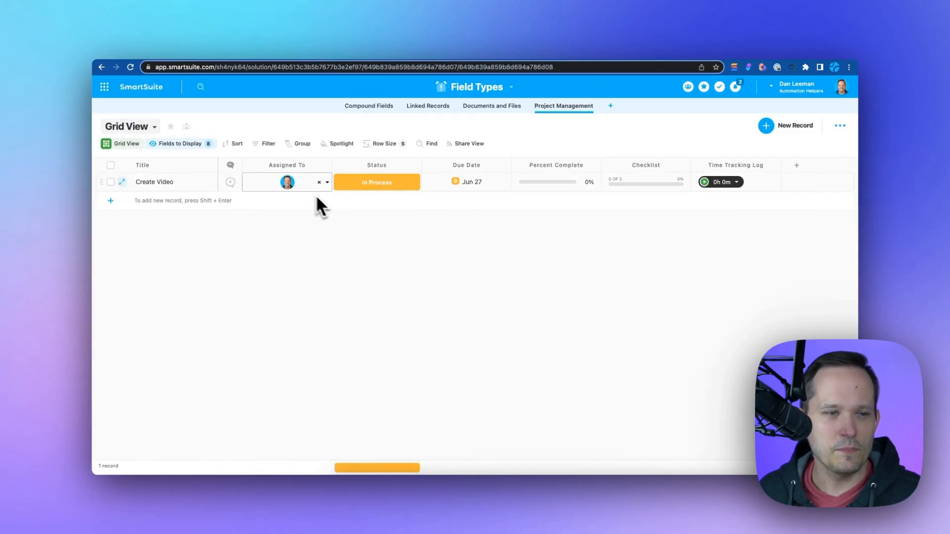
{"action": "left_click", "coordinate": [466, 182]}
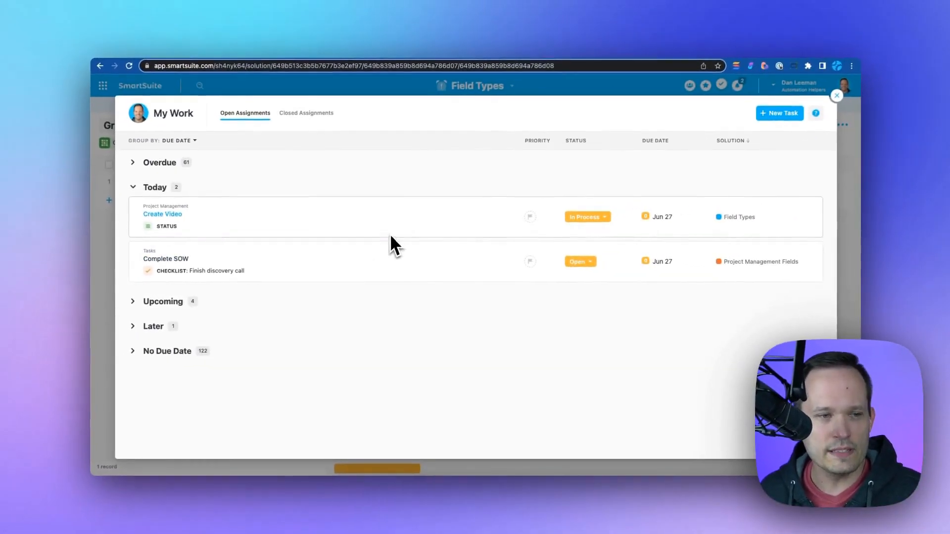
{"action": "mouse_move", "coordinate": [327, 233]}
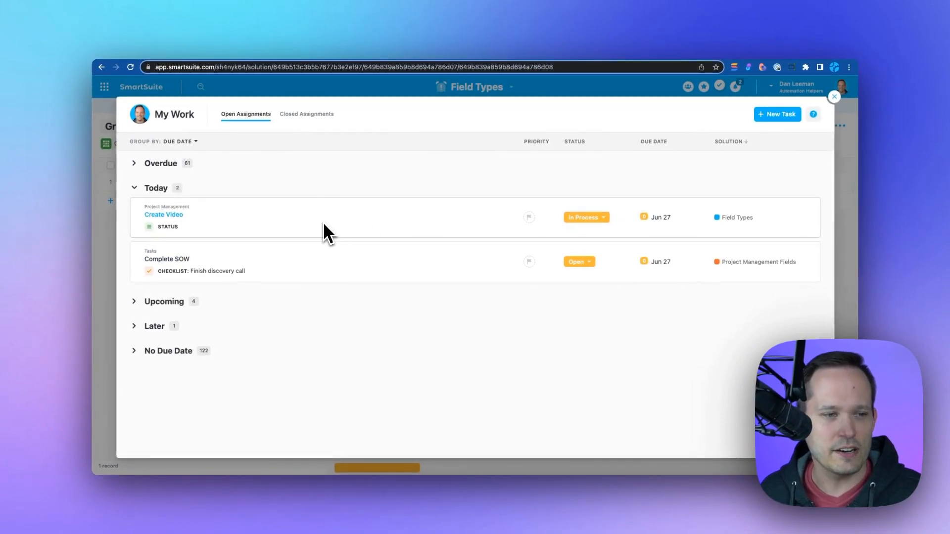
Step: Set Create Video to 57% complete and add a 5h entry to its Time Tracking Log
{"action": "left_click", "coordinate": [834, 96]}
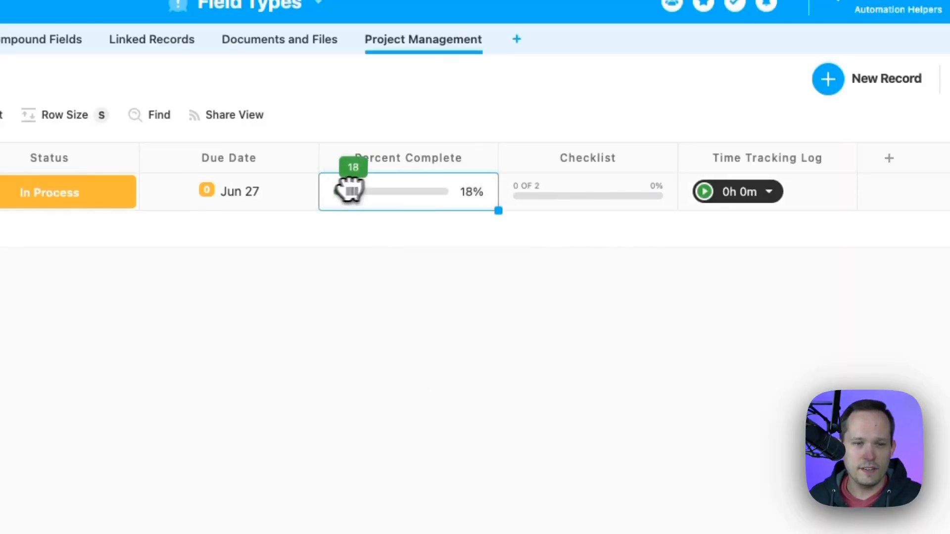
{"action": "left_click_drag", "start_coordinate": [348, 191], "coordinate": [424, 191]}
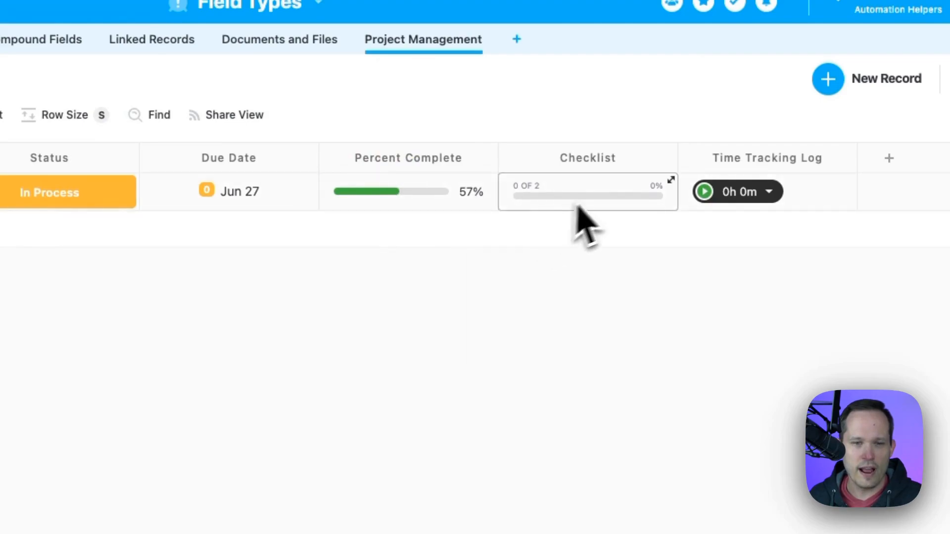
{"action": "left_click", "coordinate": [671, 180]}
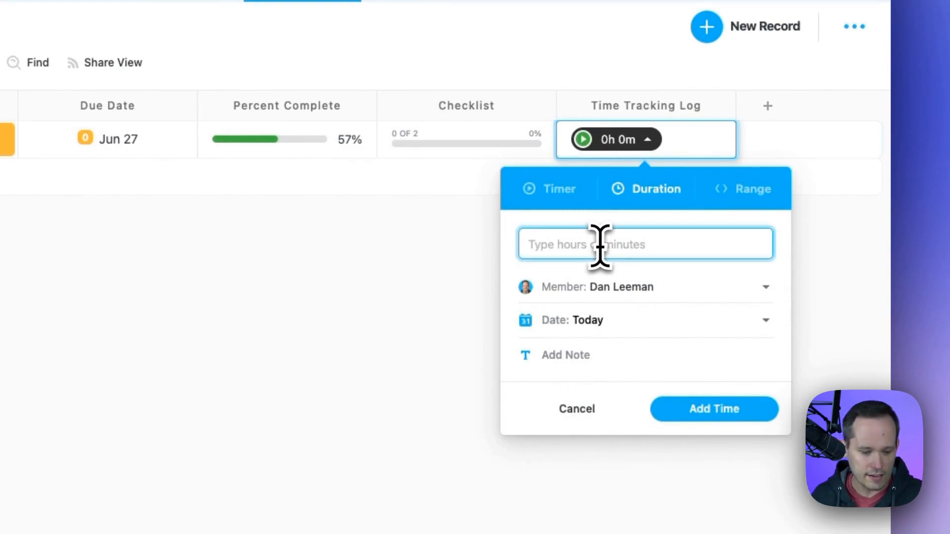
{"action": "type", "text": "5h"}
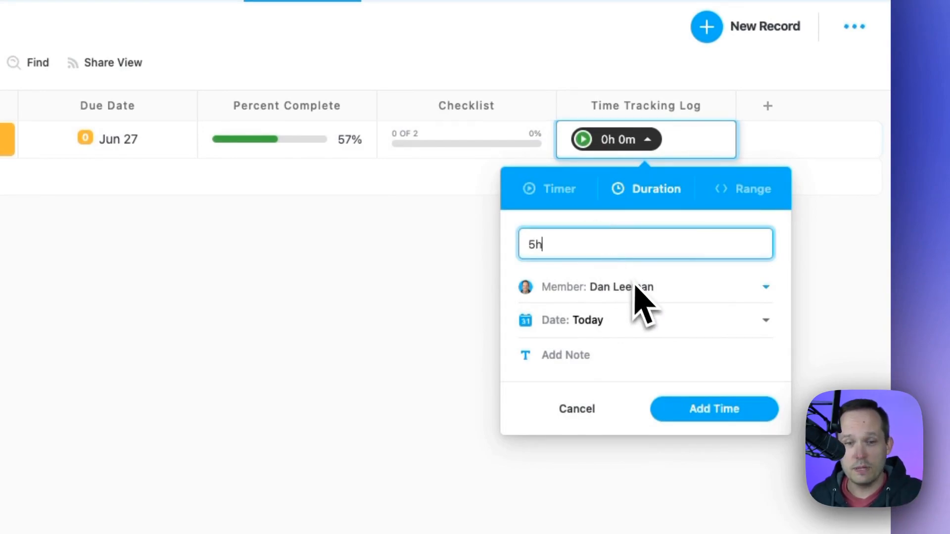
{"action": "left_click", "coordinate": [714, 408]}
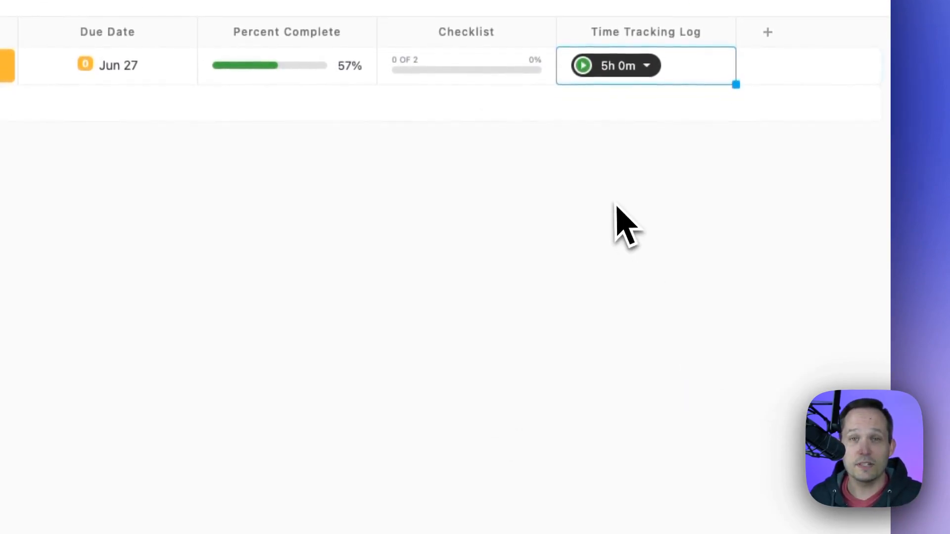